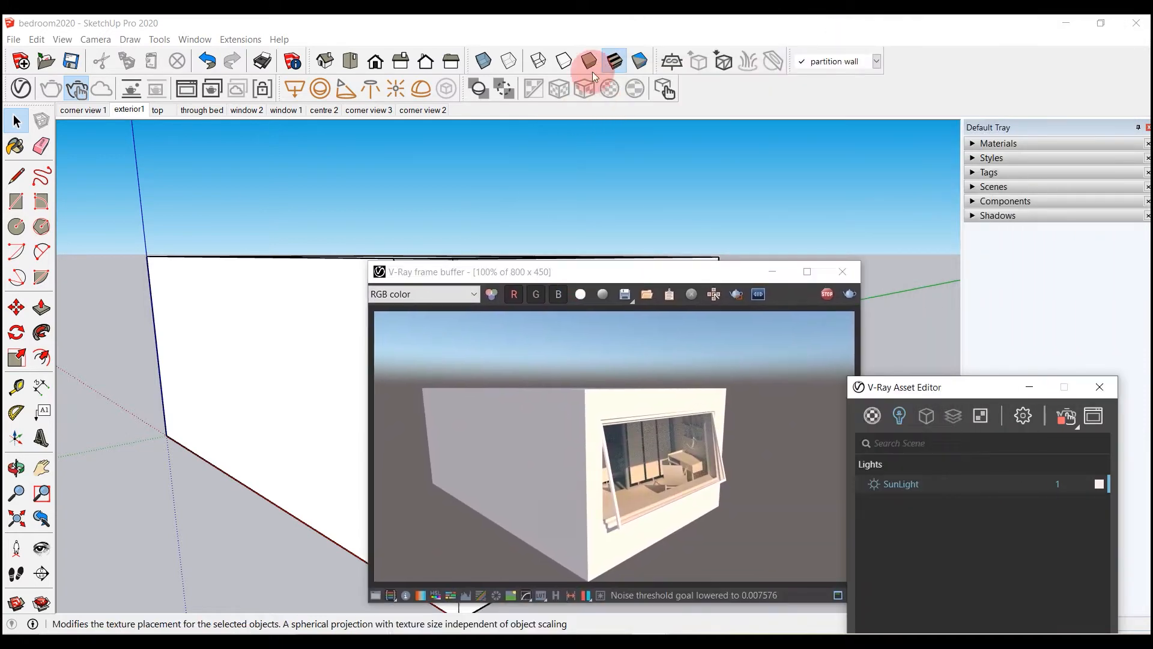
mouse_move(671, 61)
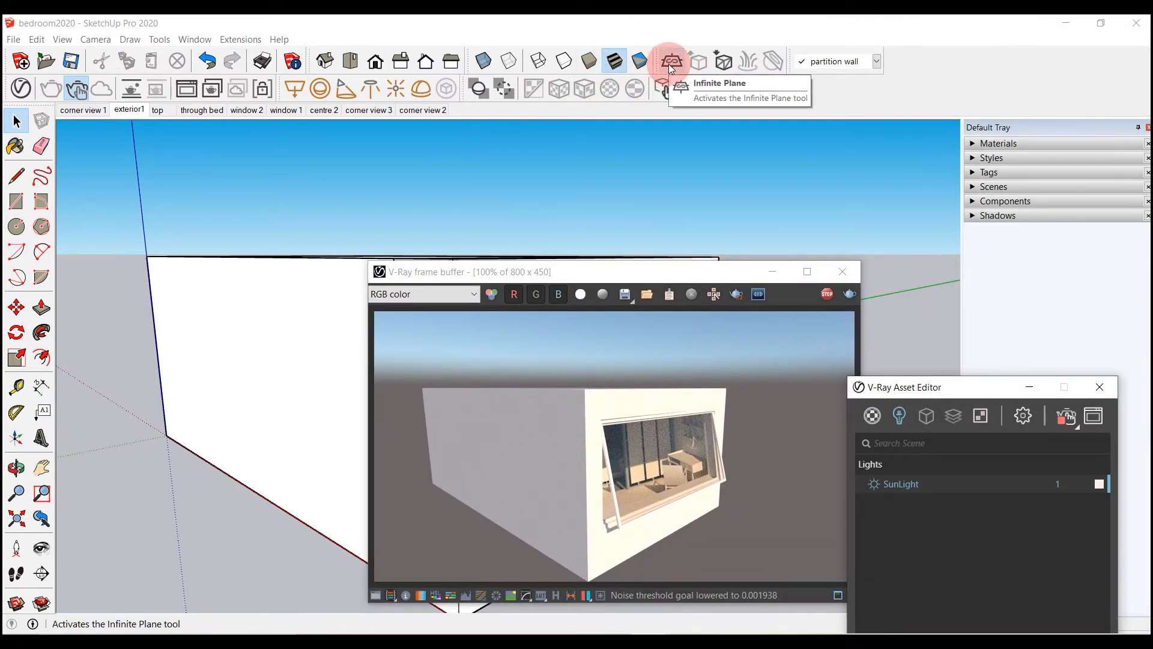
- Place a V-Ray Infinite Plane at the bedroom model's base corner as a continuous ground
click(669, 61)
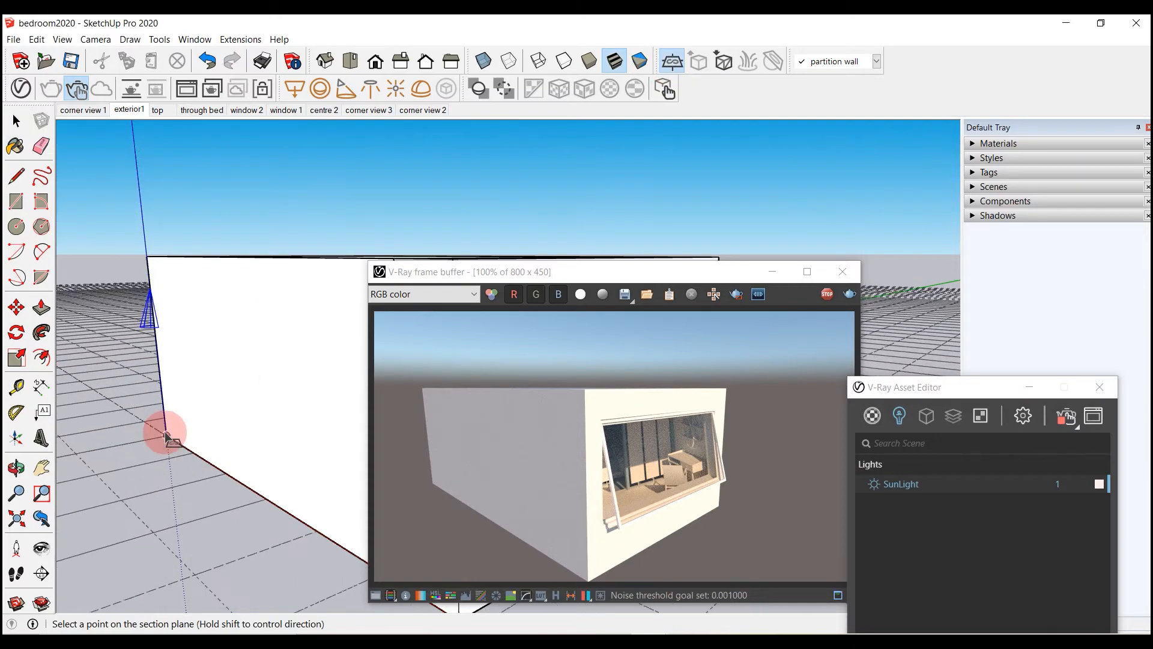
click(671, 60)
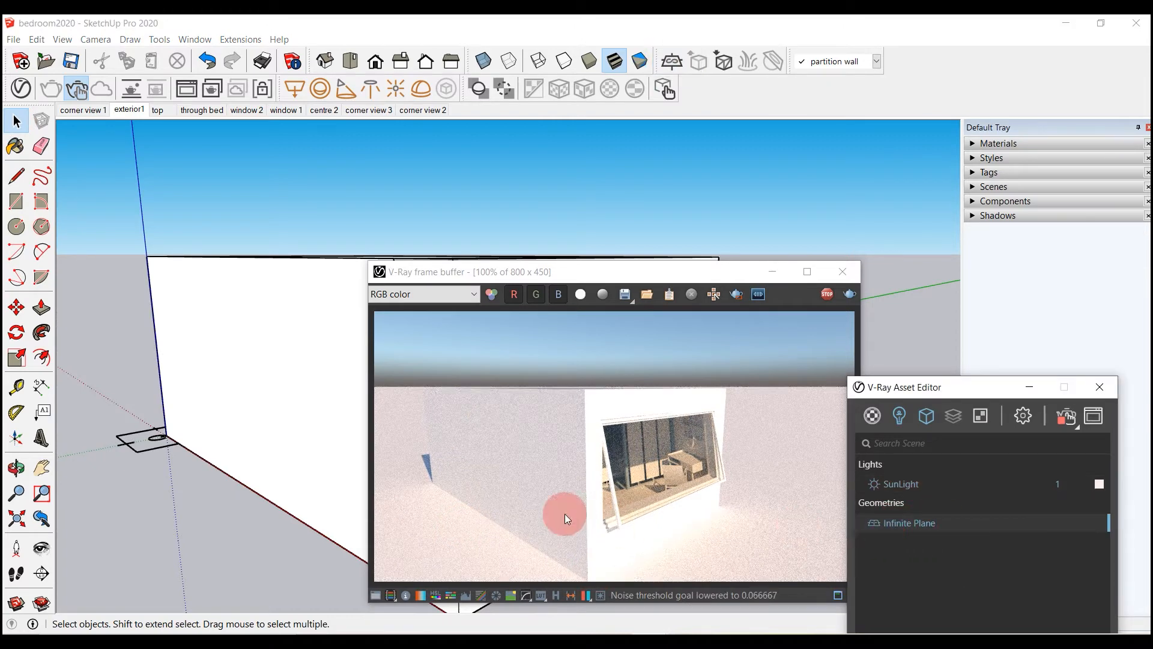
mouse_move(489, 515)
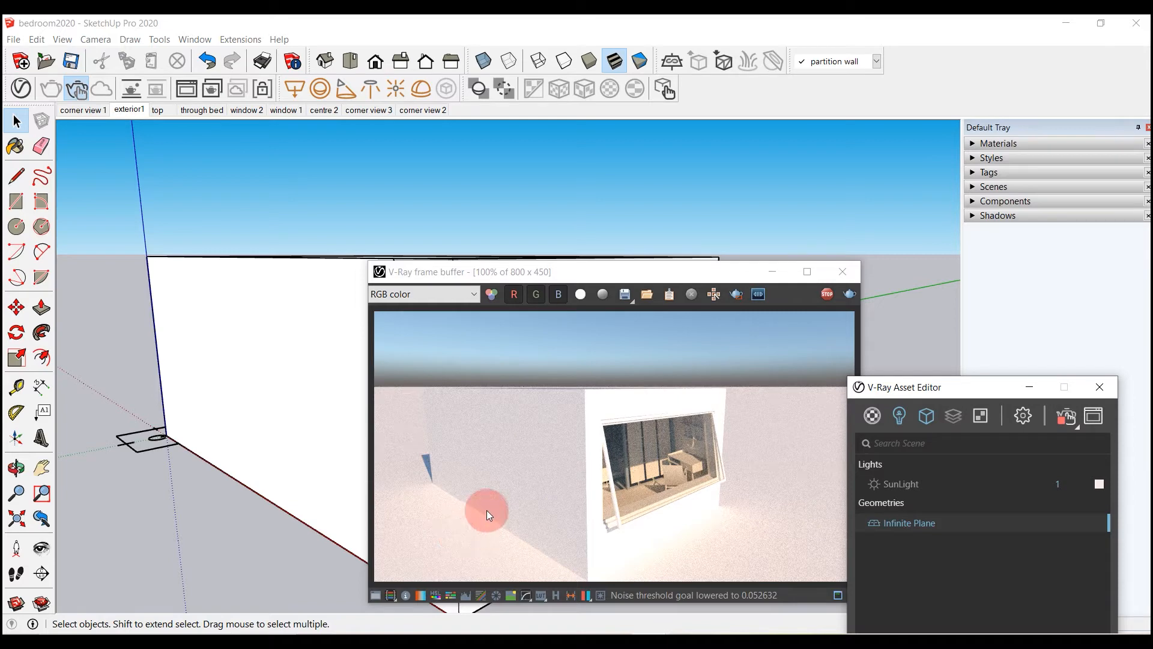
- Lower the SunLight's Intensity Multiplier in the enlarged V-Ray Asset Editor
drag(897, 387, 862, 198)
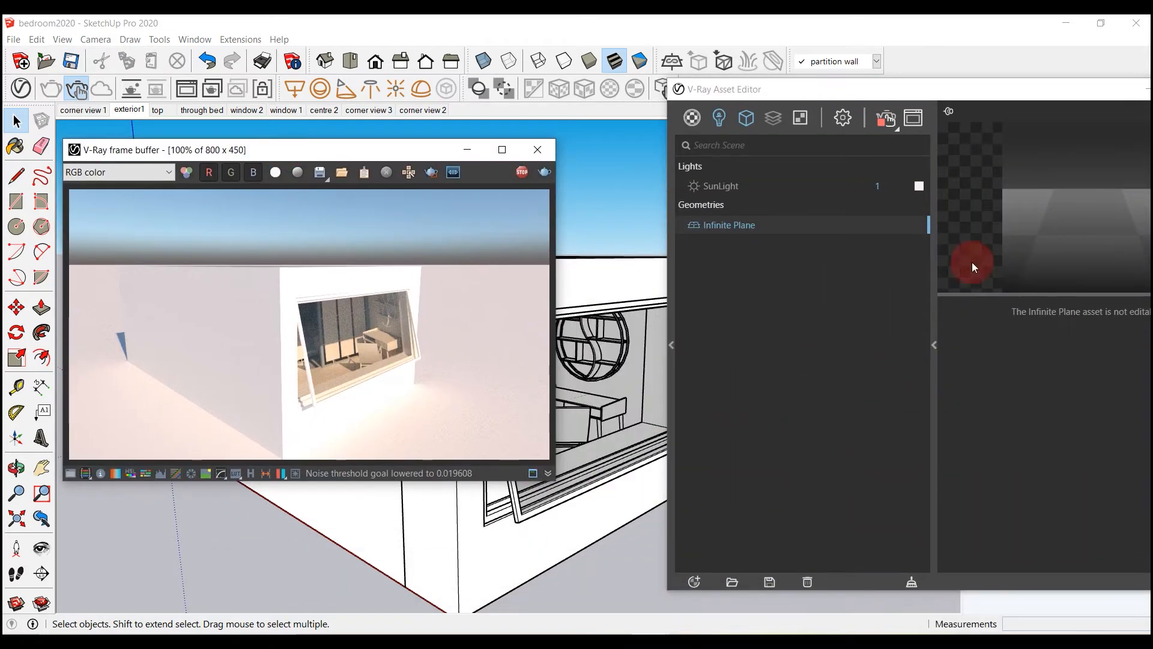
click(720, 185)
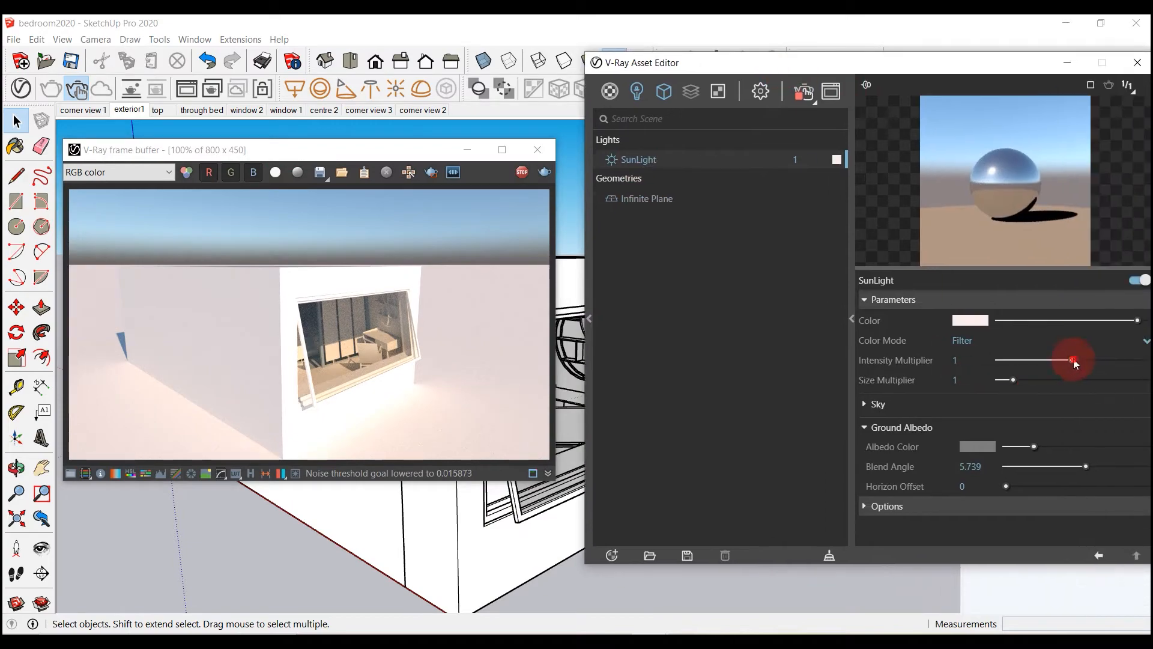
drag(1072, 360, 1039, 359)
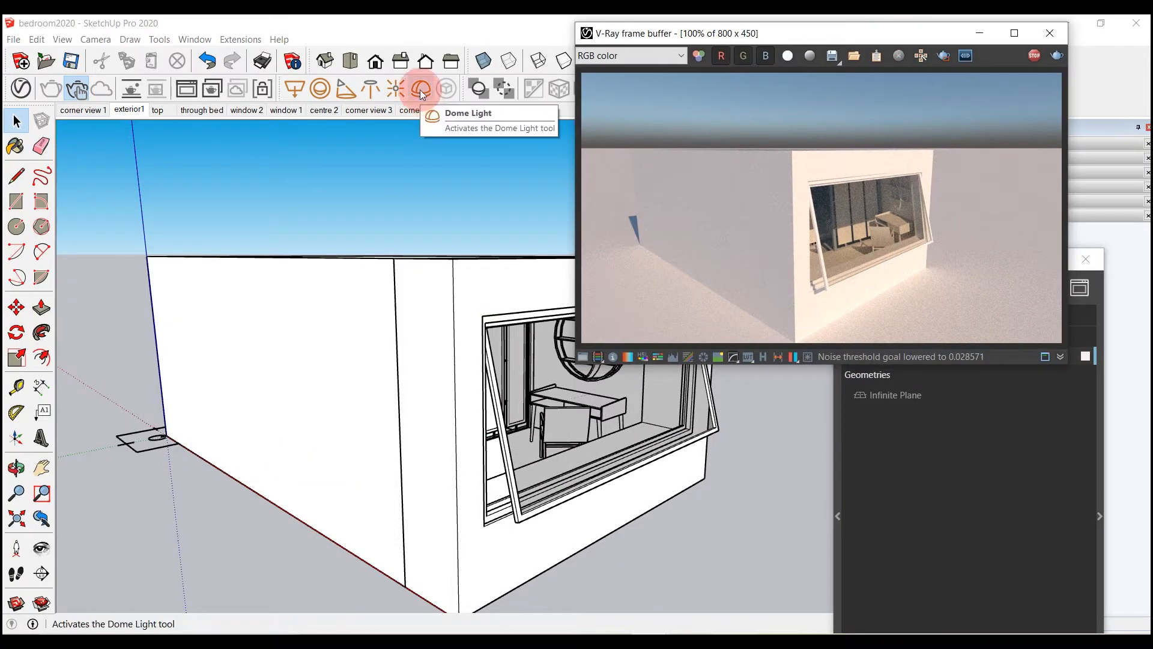
- Place a Dome Light in the model and reposition the Asset Editor to show its settings
click(422, 88)
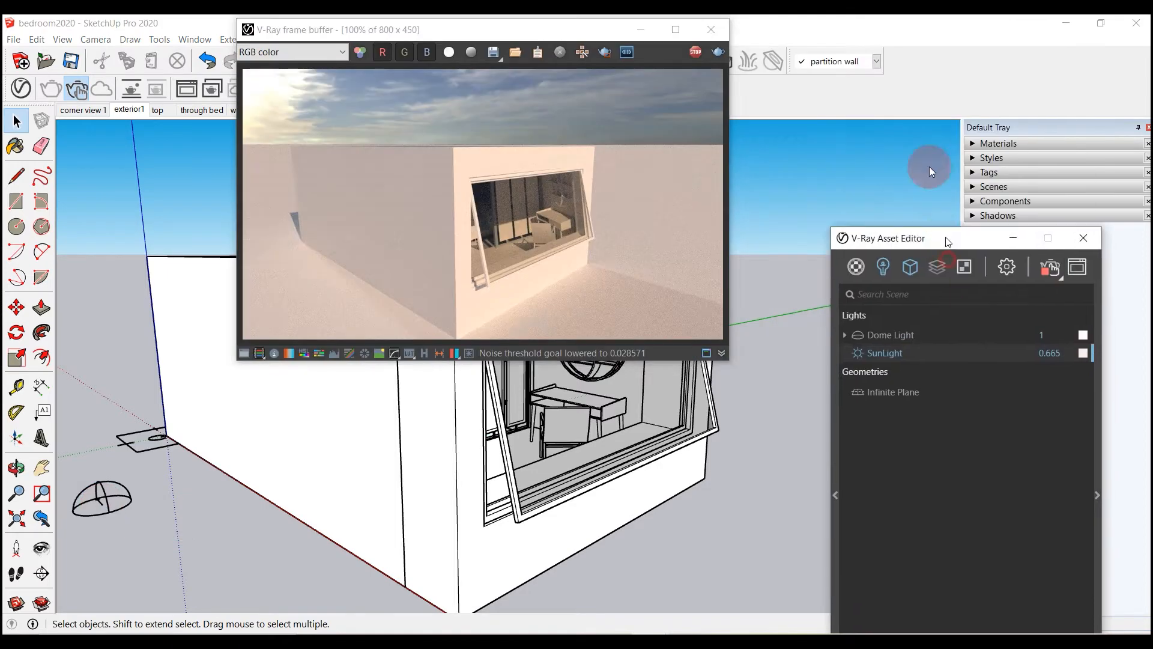
drag(949, 237, 791, 41)
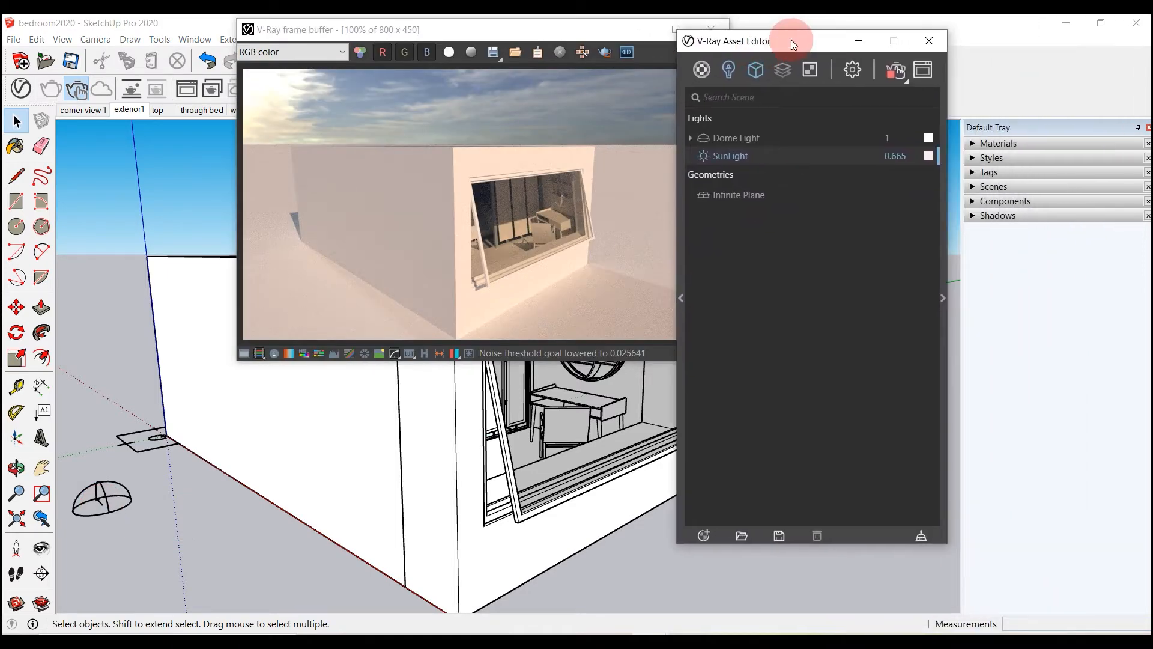
drag(790, 41, 725, 38)
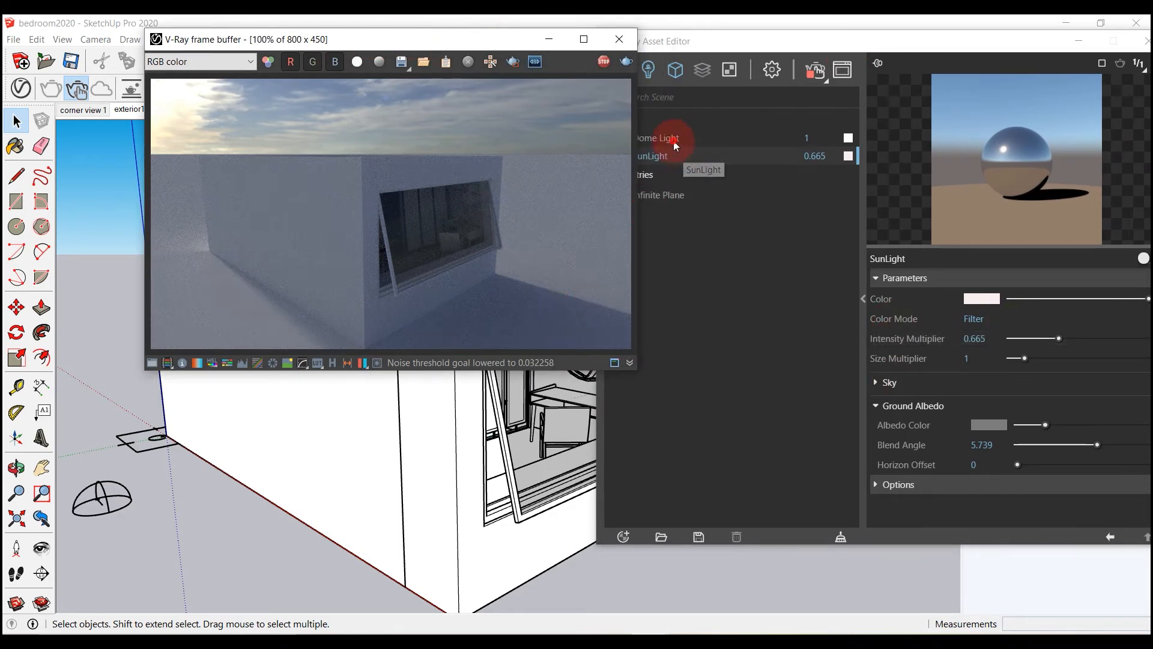
- Set the Dome Light's intensity to 2 and enable Use Transform for the selected dome
click(656, 137)
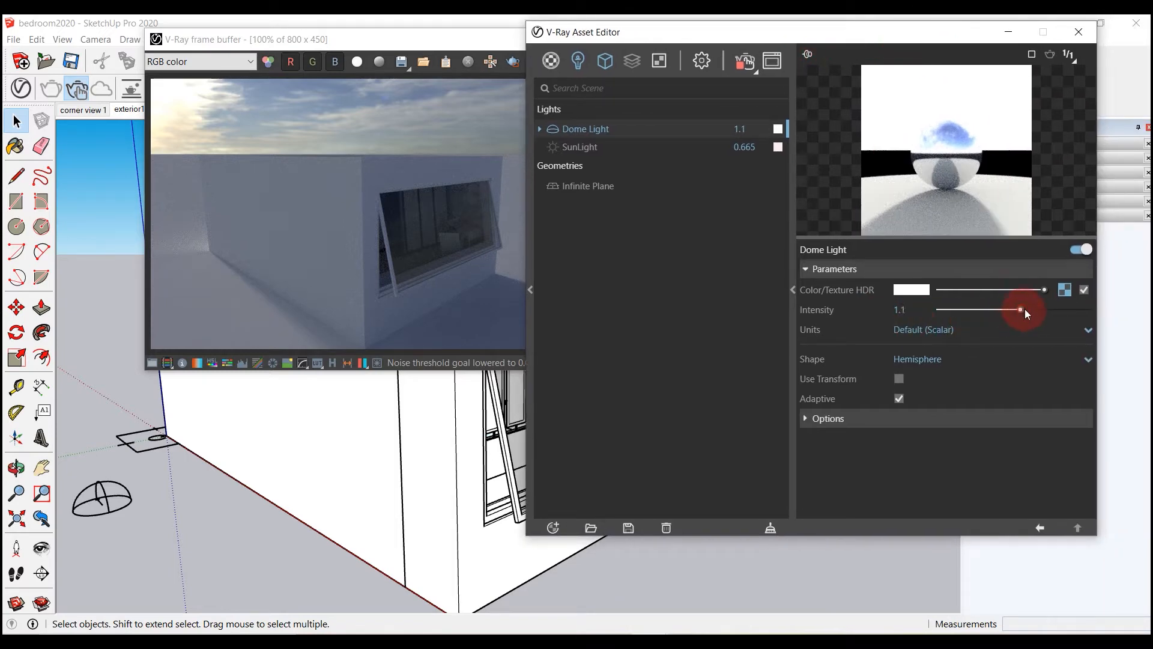
drag(1020, 310, 1029, 310)
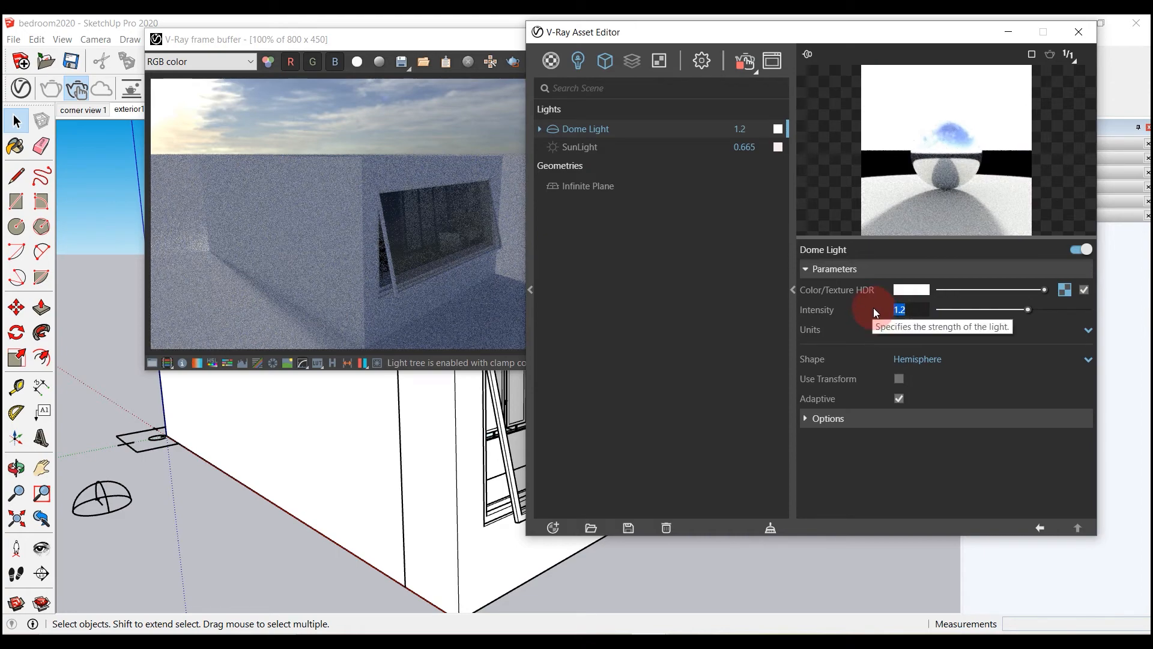
text(2)
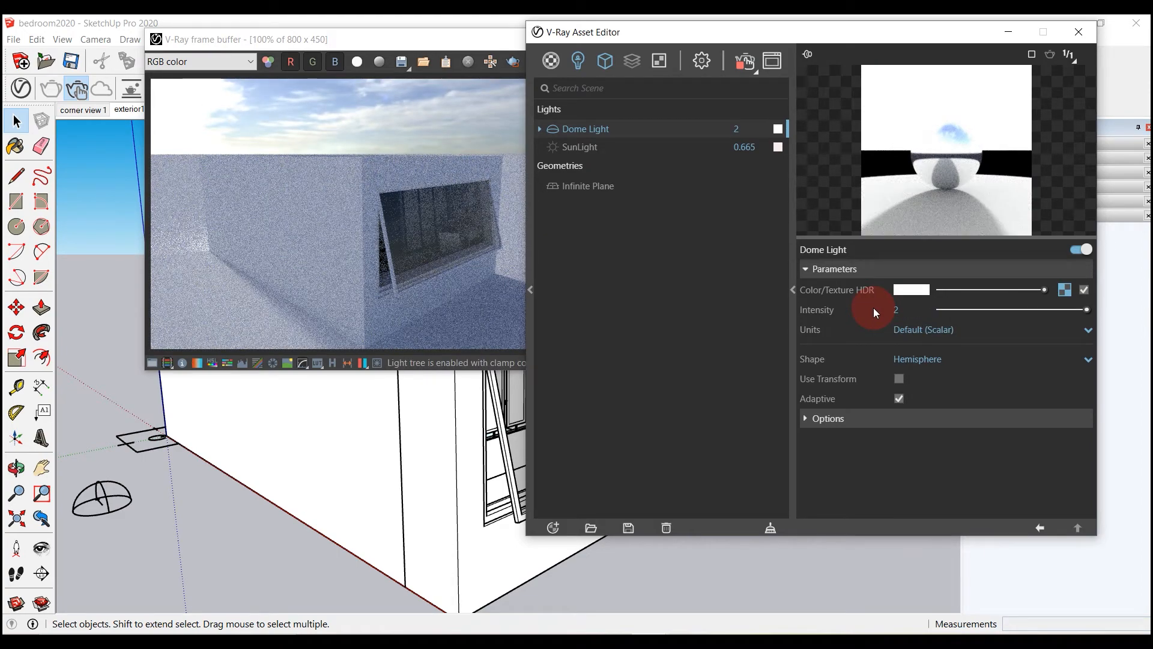
click(100, 493)
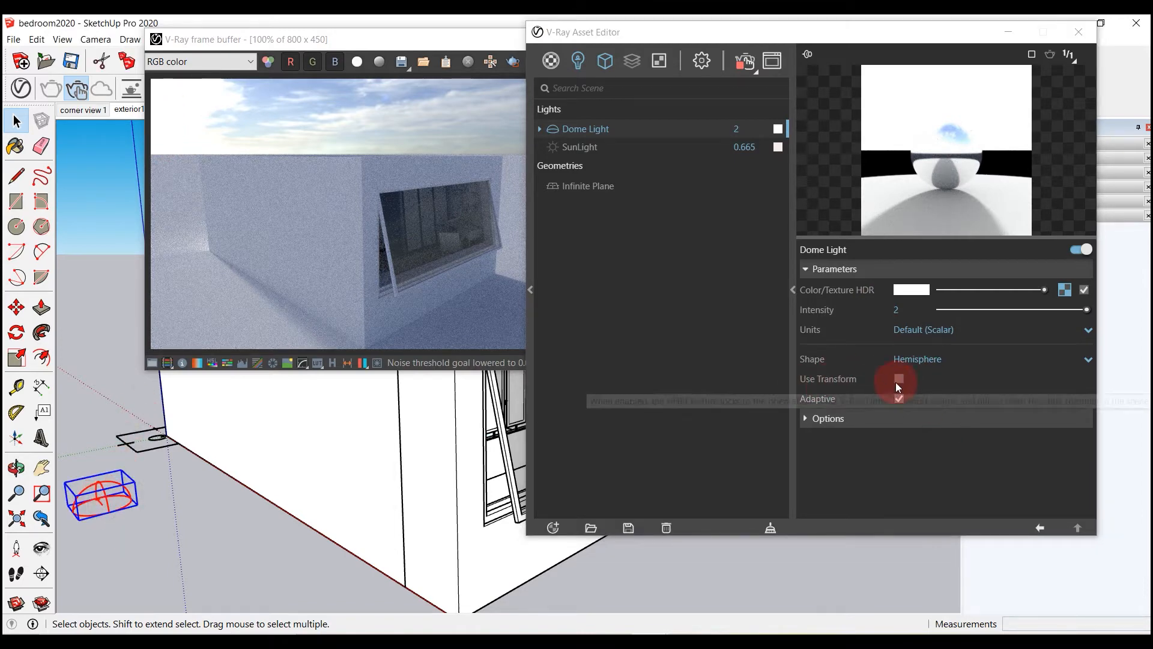
click(898, 379)
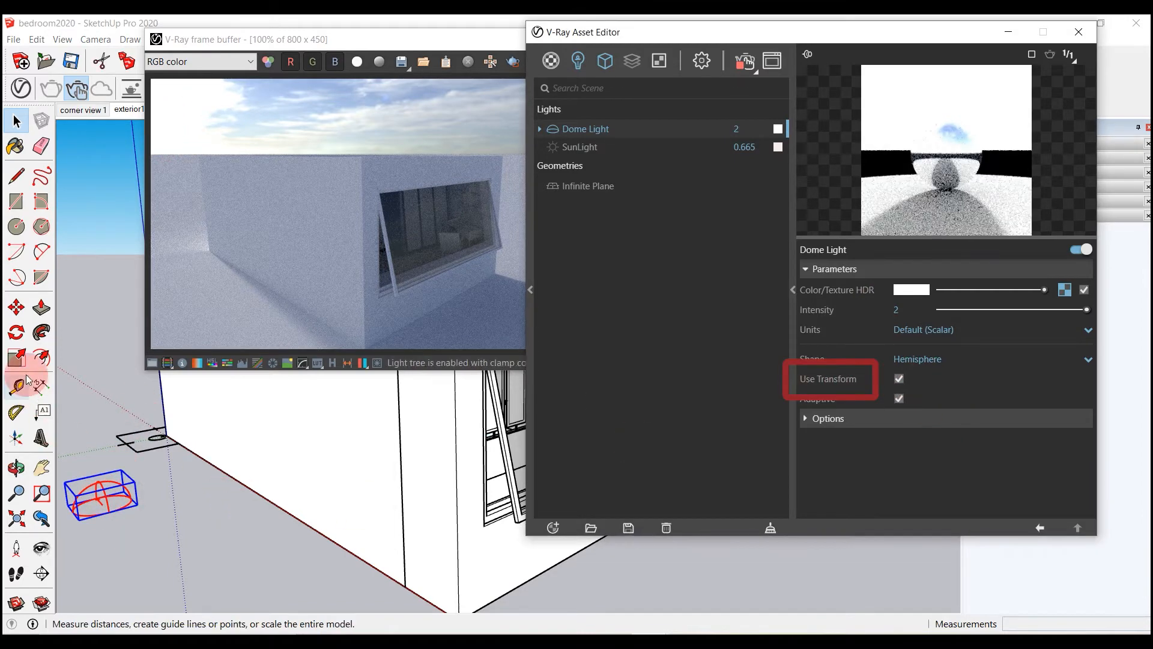
- Switch the Dome Light's Shape from Hemisphere to Sphere
click(16, 333)
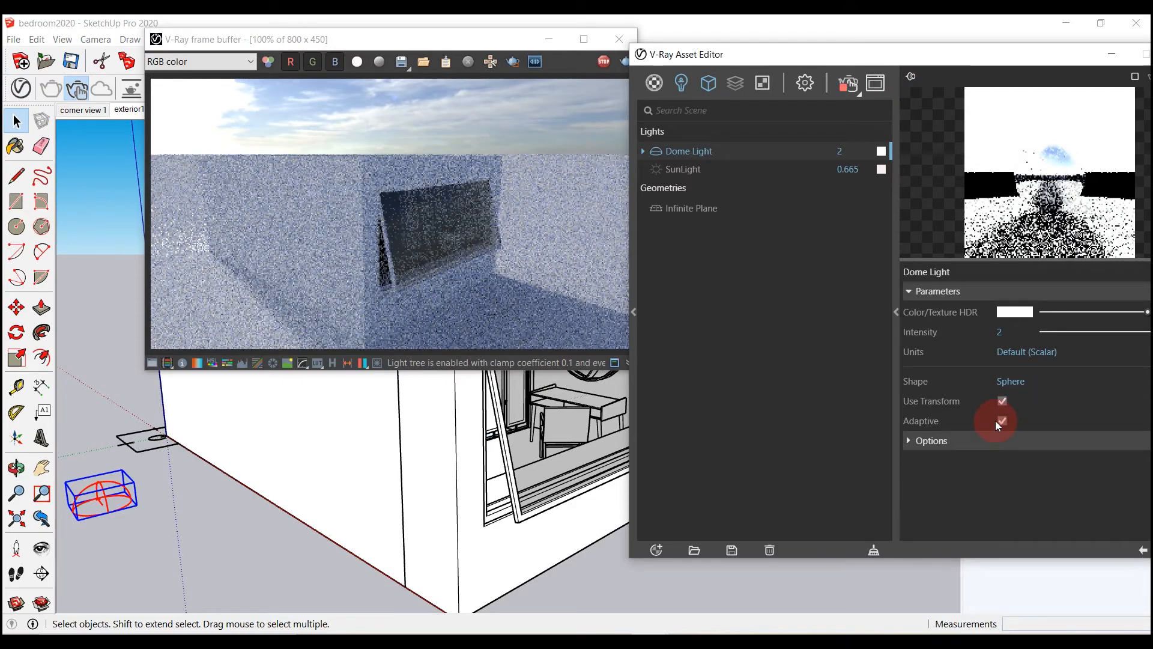
- Revert the Dome Light to Hemisphere shape at intensity 1
click(1021, 380)
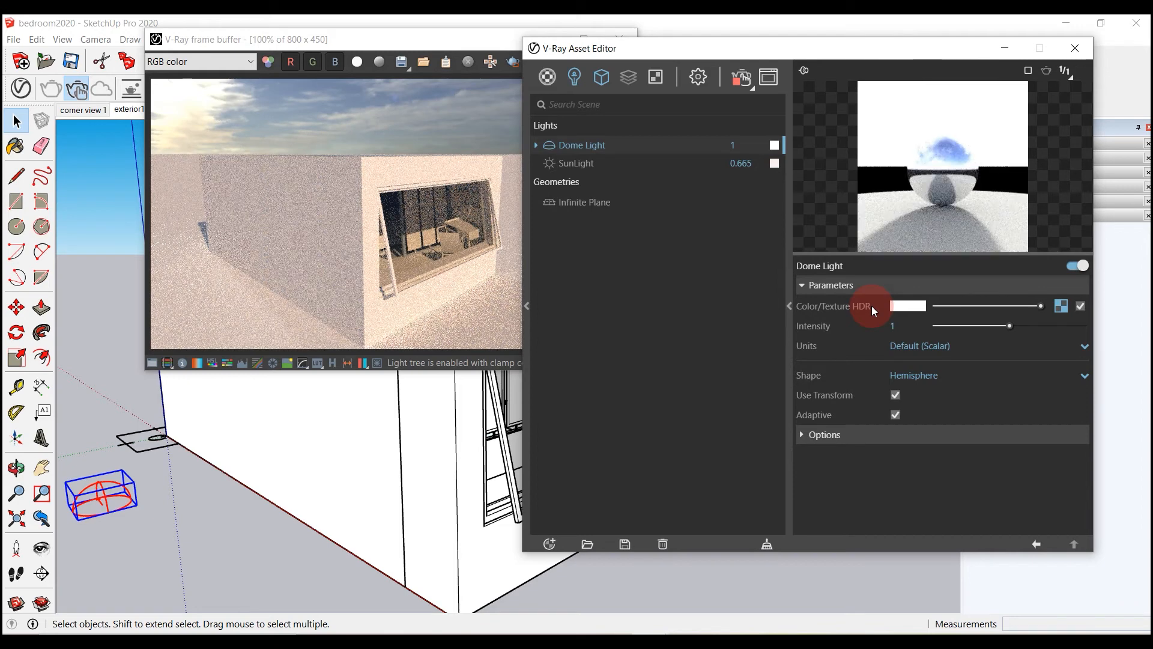
mouse_move(841, 315)
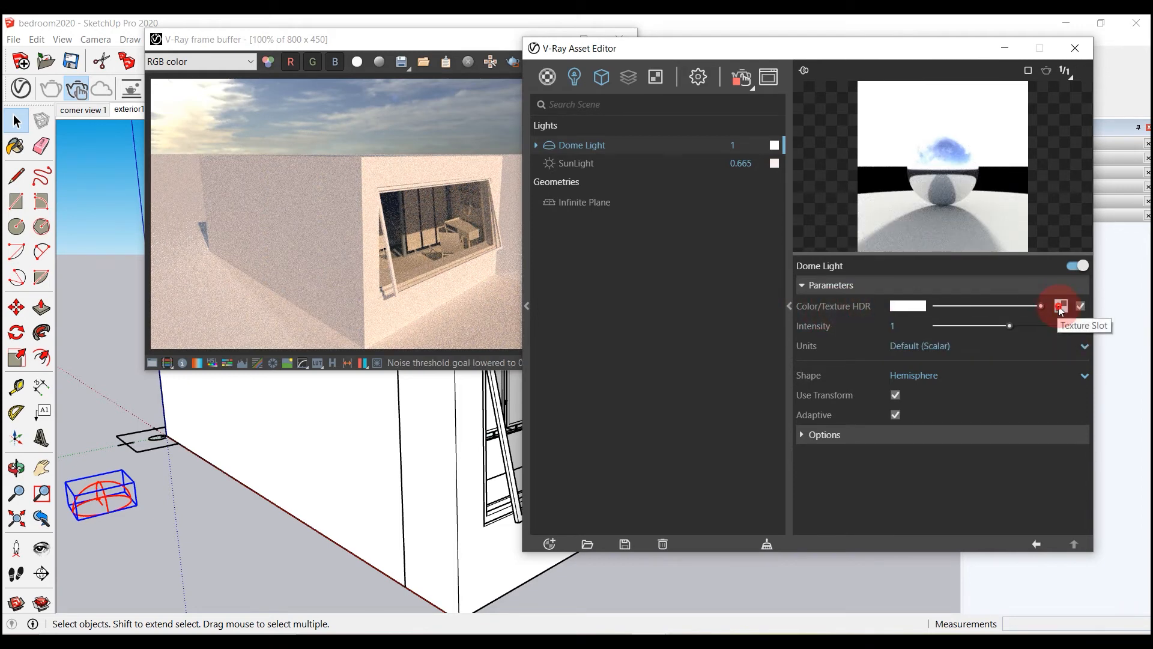
- Load the 03_Spruit_Sunrise HDR image into the Dome Light's Color/Texture slot
click(1060, 306)
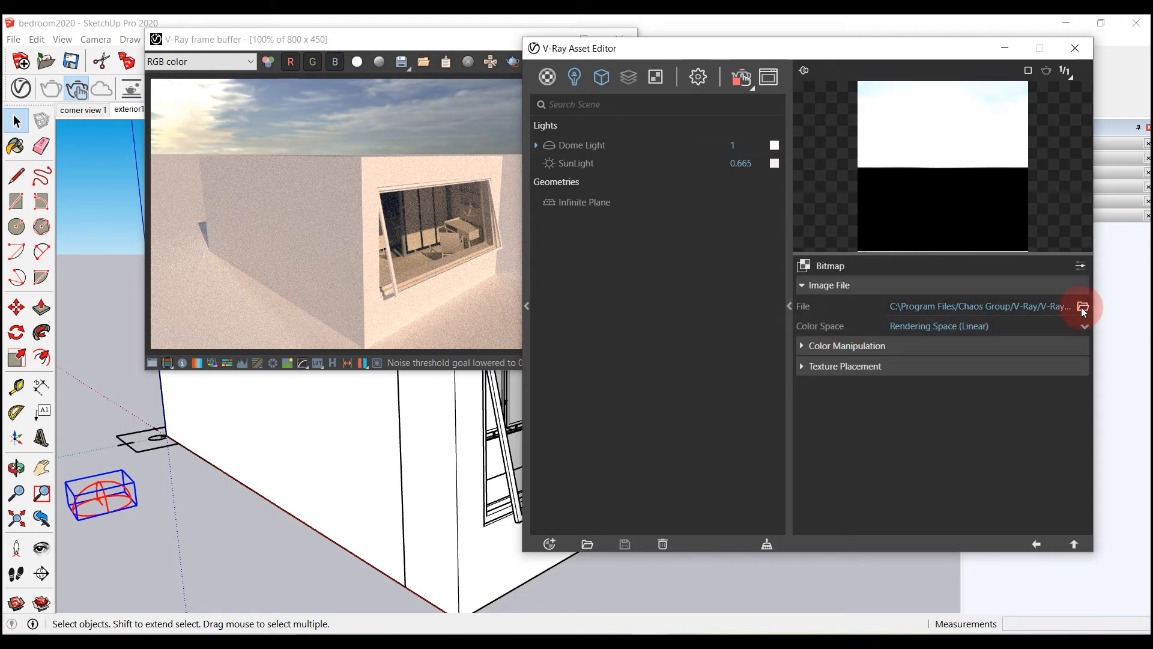
click(1081, 306)
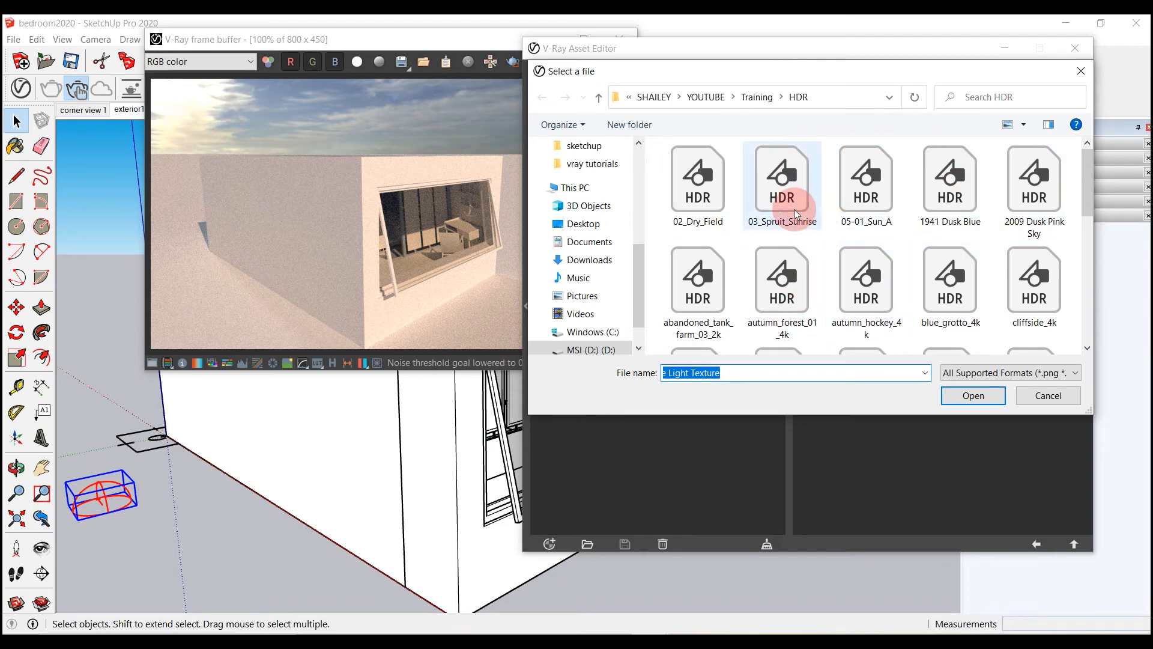
click(780, 177)
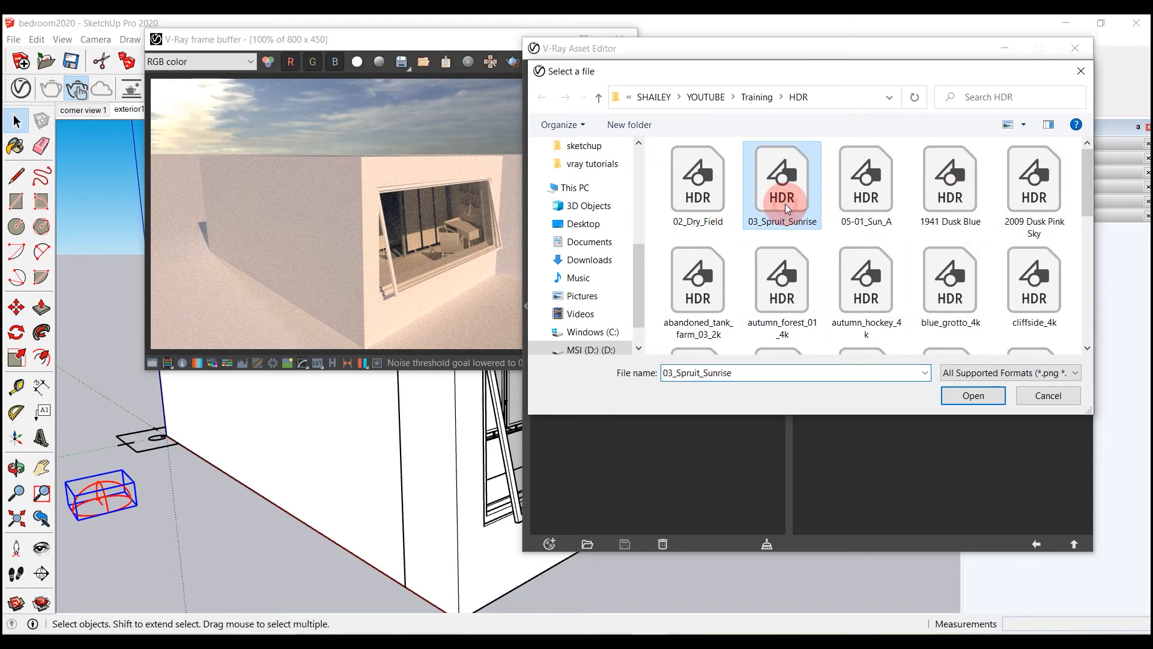
click(971, 395)
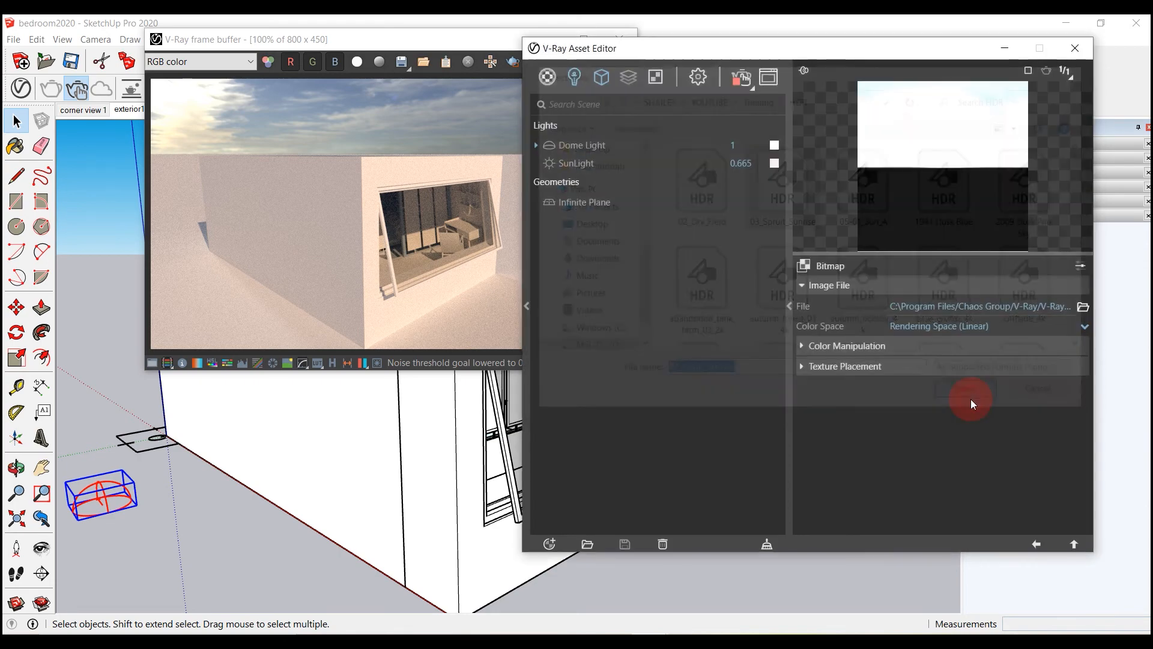
click(963, 389)
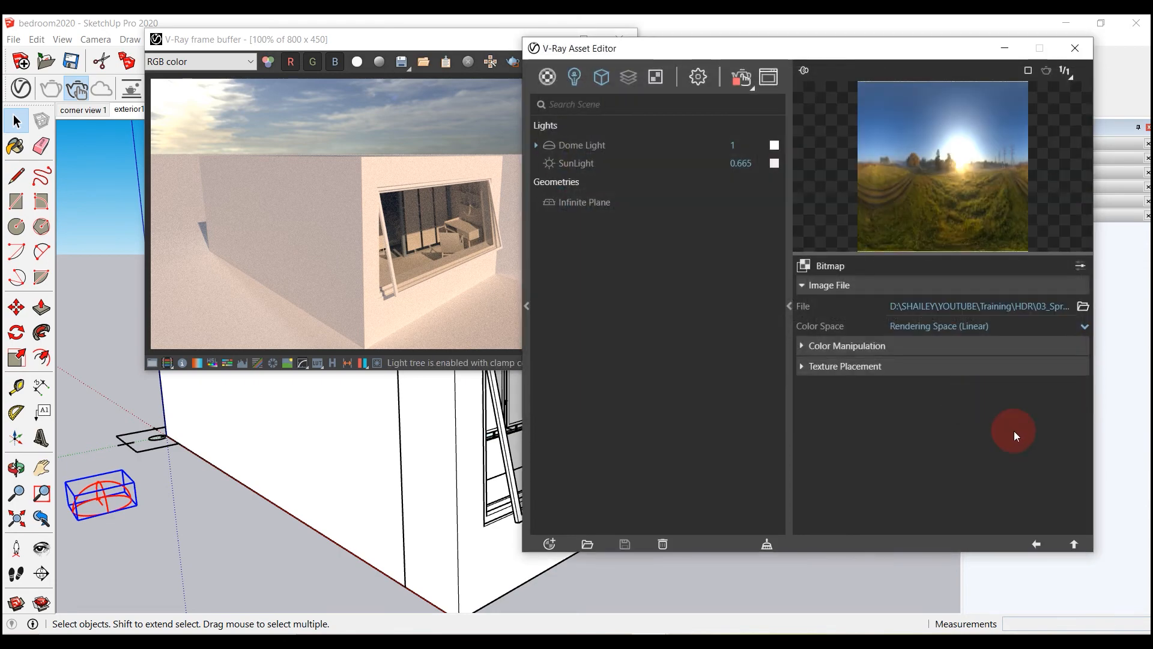